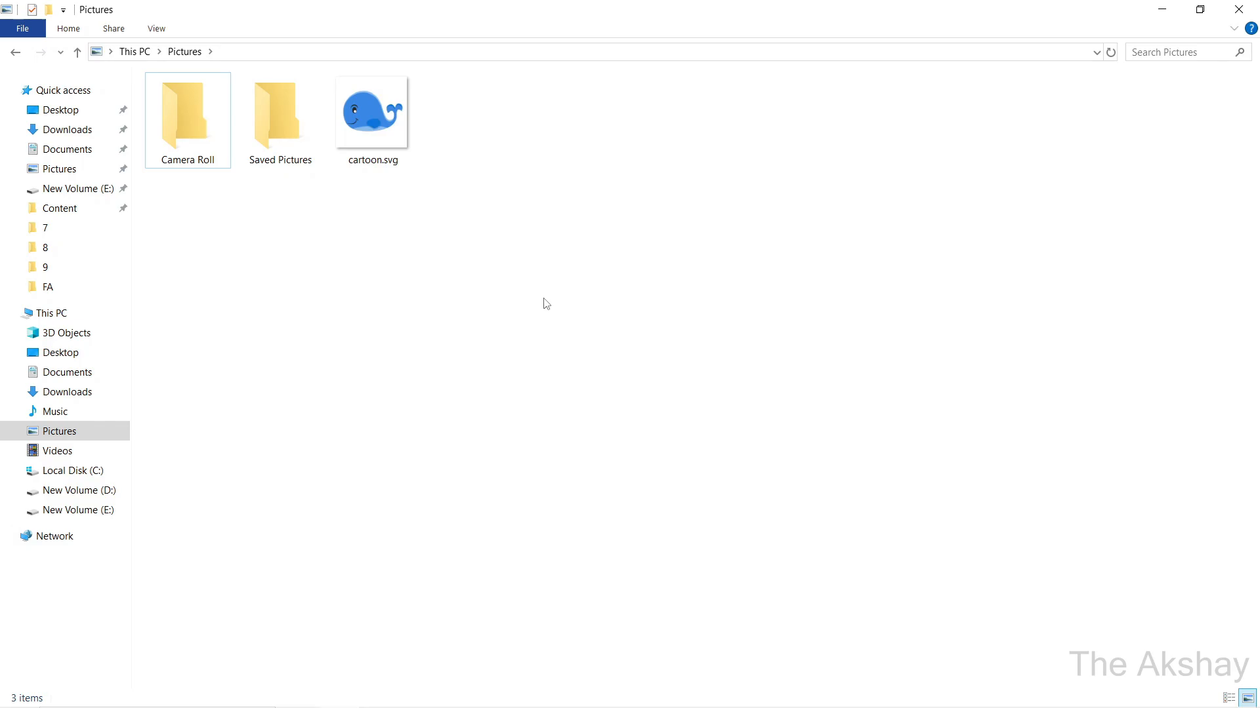
Step: Open cartoon.svg from Pictures in Paint via the Open with menu
right_click(371, 111)
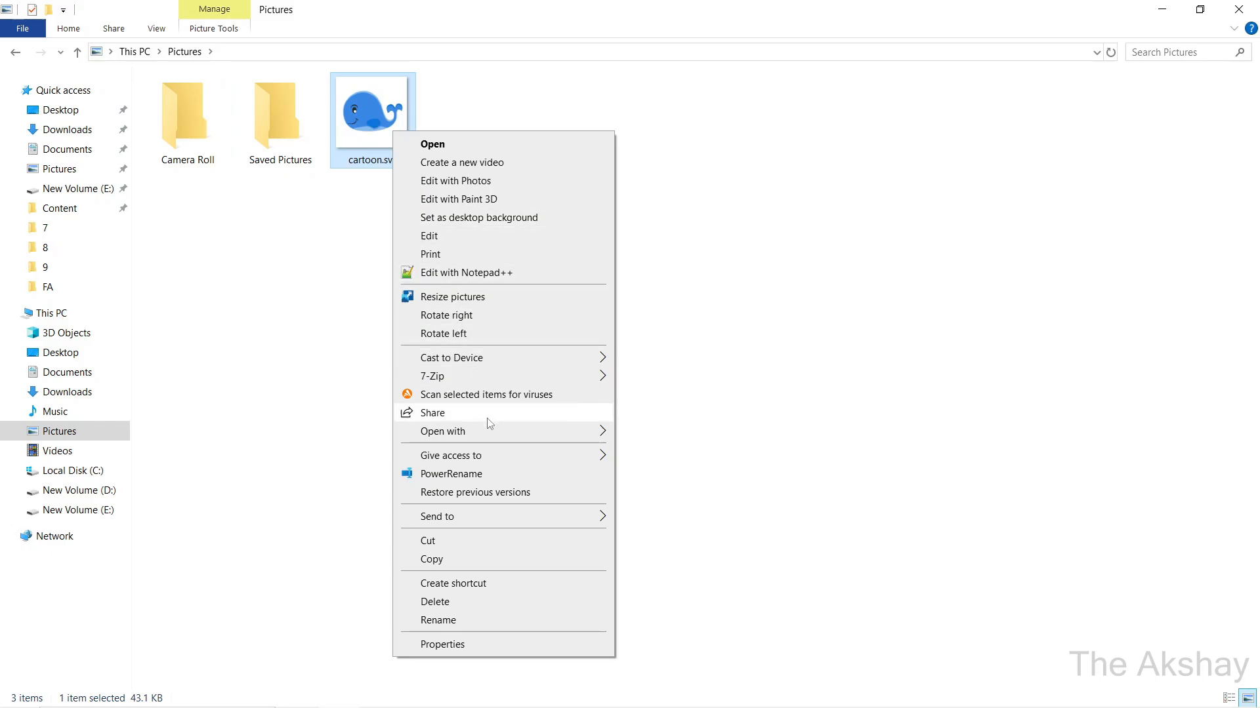
click(440, 432)
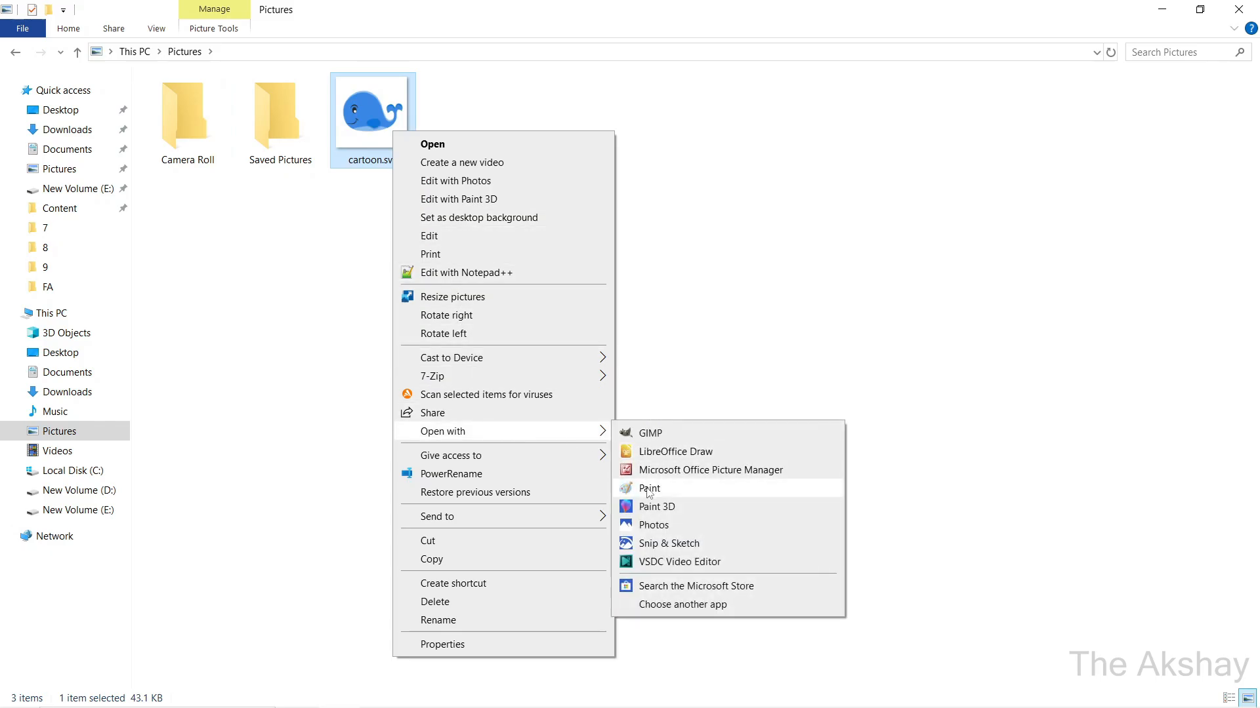
click(649, 488)
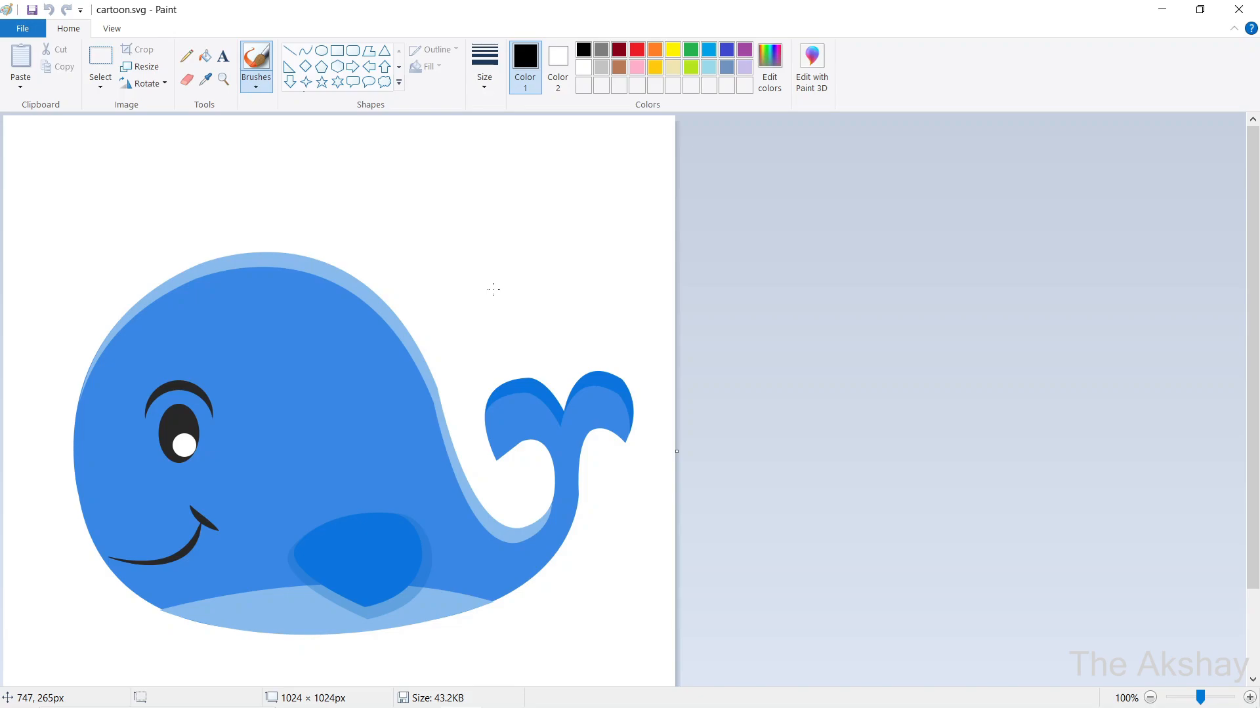
mouse_move(312, 106)
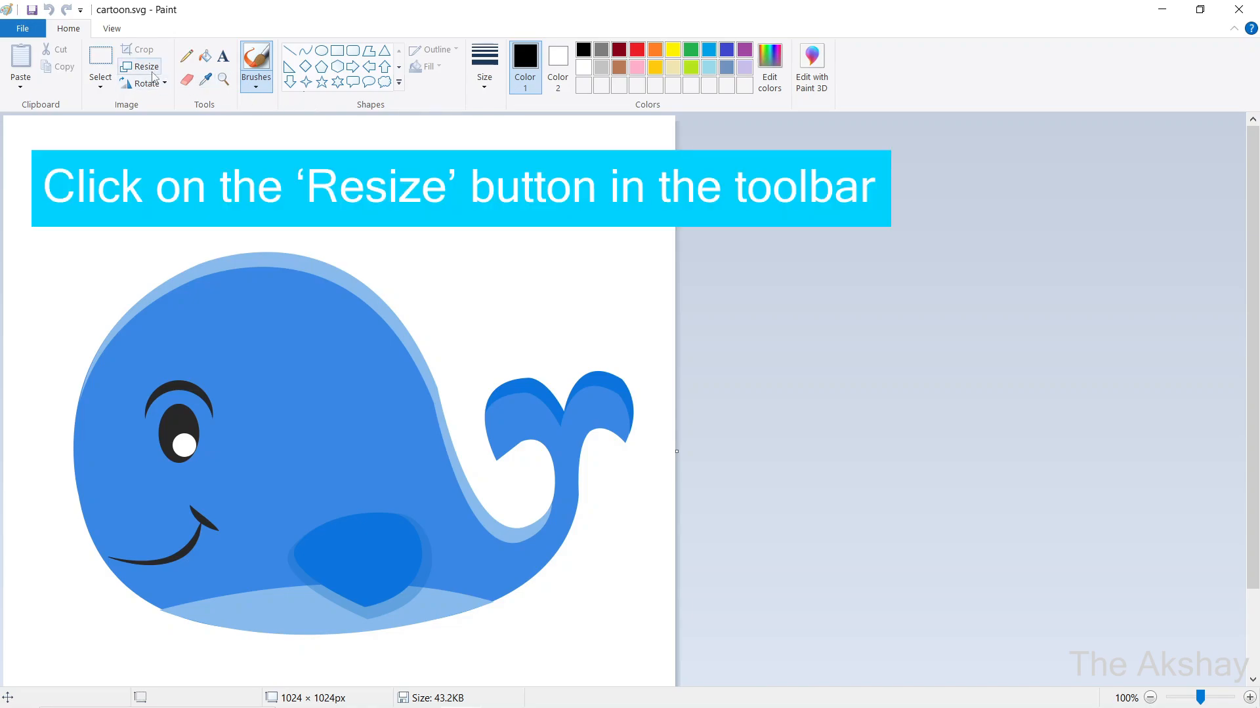
Step: Resize the whale to 50% horizontally with aspect ratio kept, giving 512 × 512 px
click(141, 67)
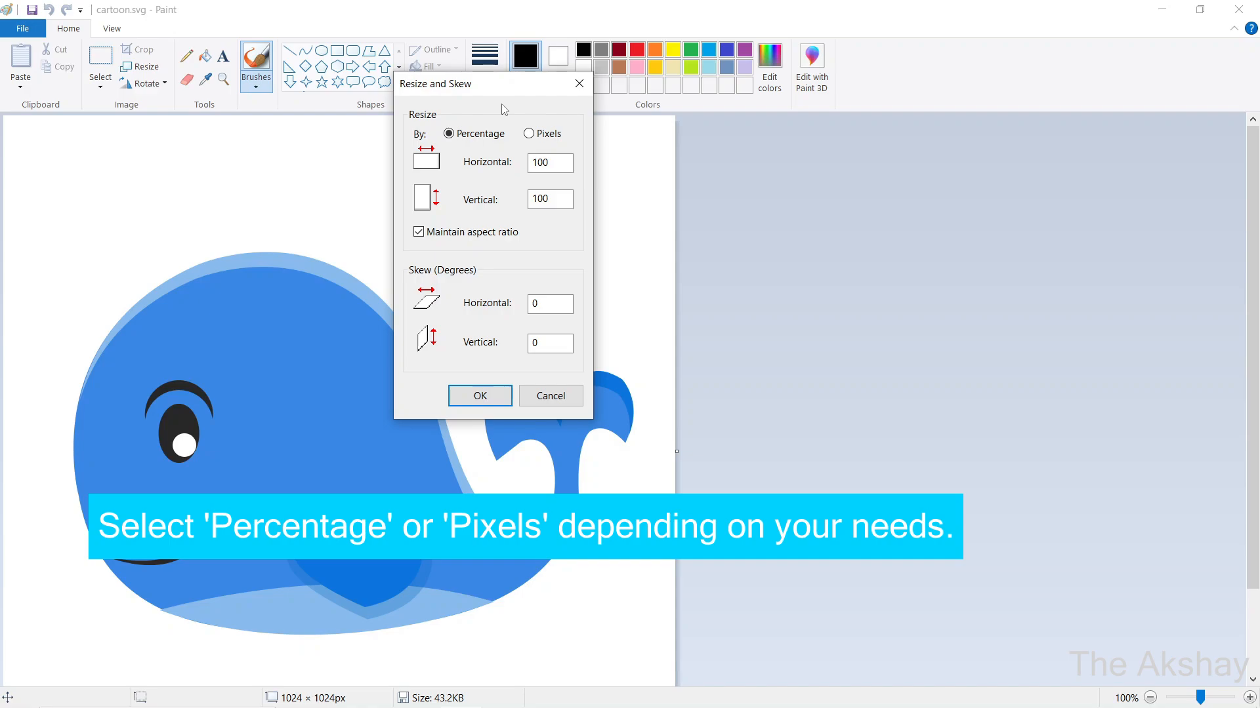
mouse_move(563, 135)
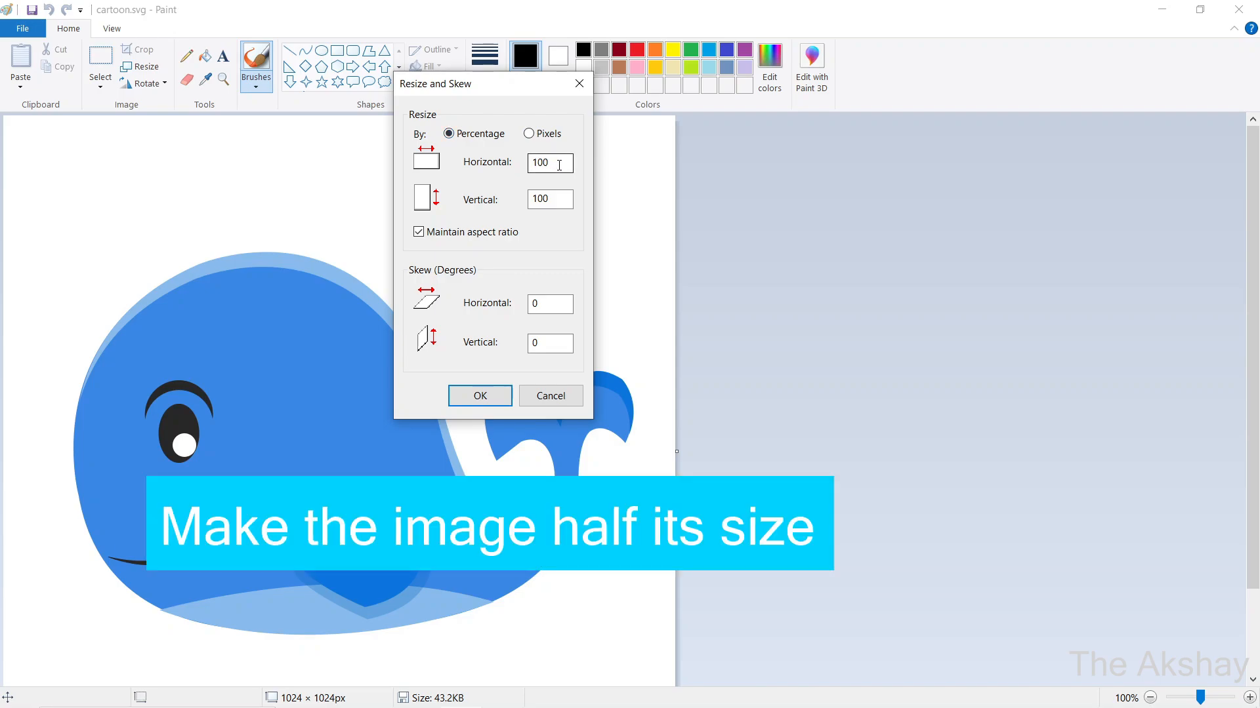
triple_click(548, 163)
text(50)
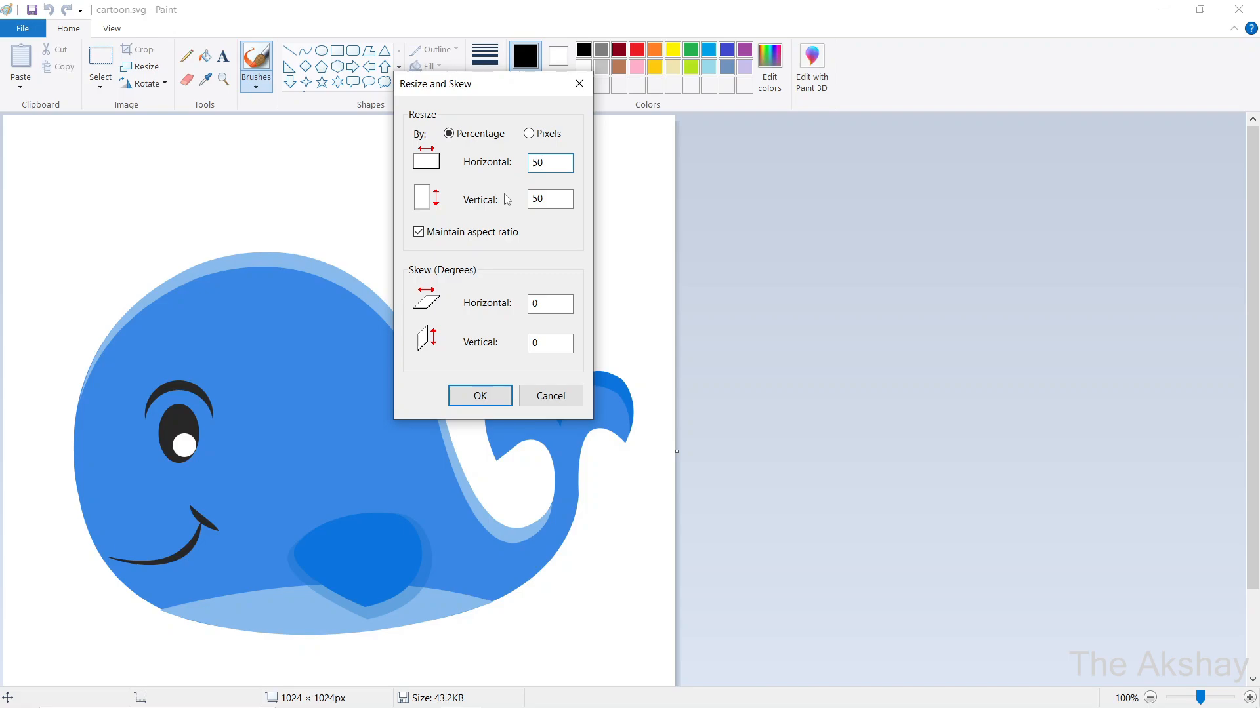
click(479, 395)
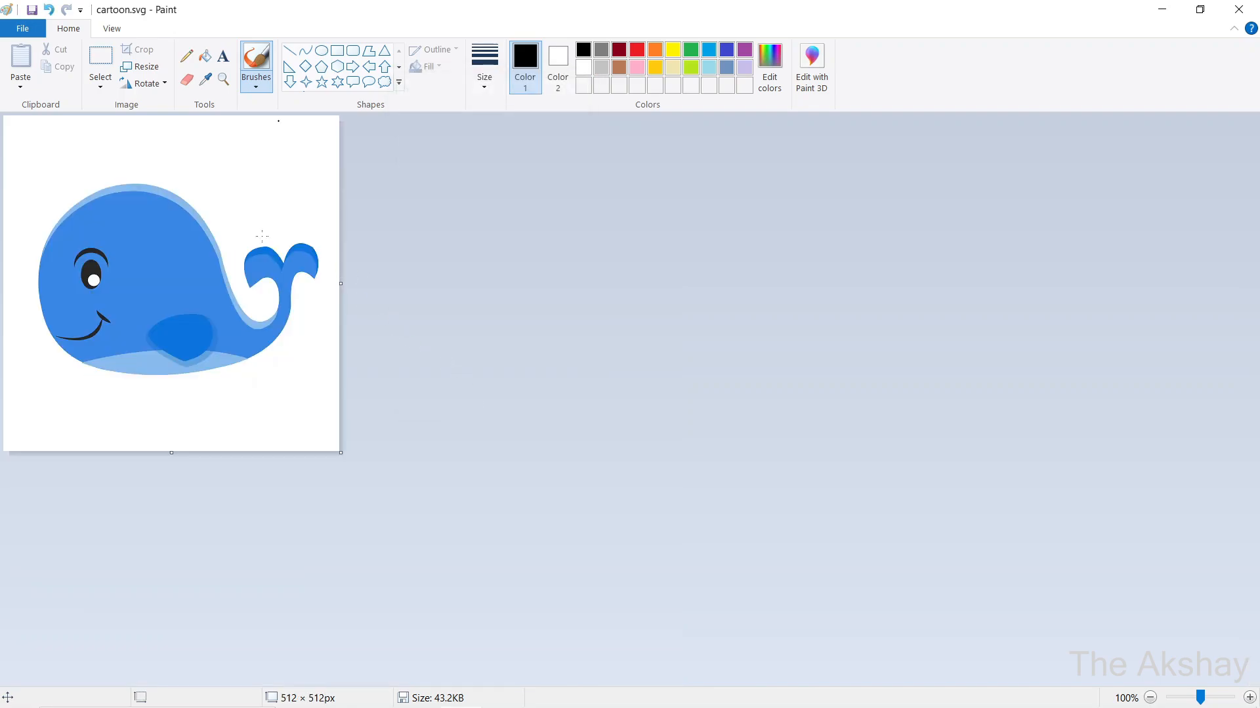
mouse_move(362, 228)
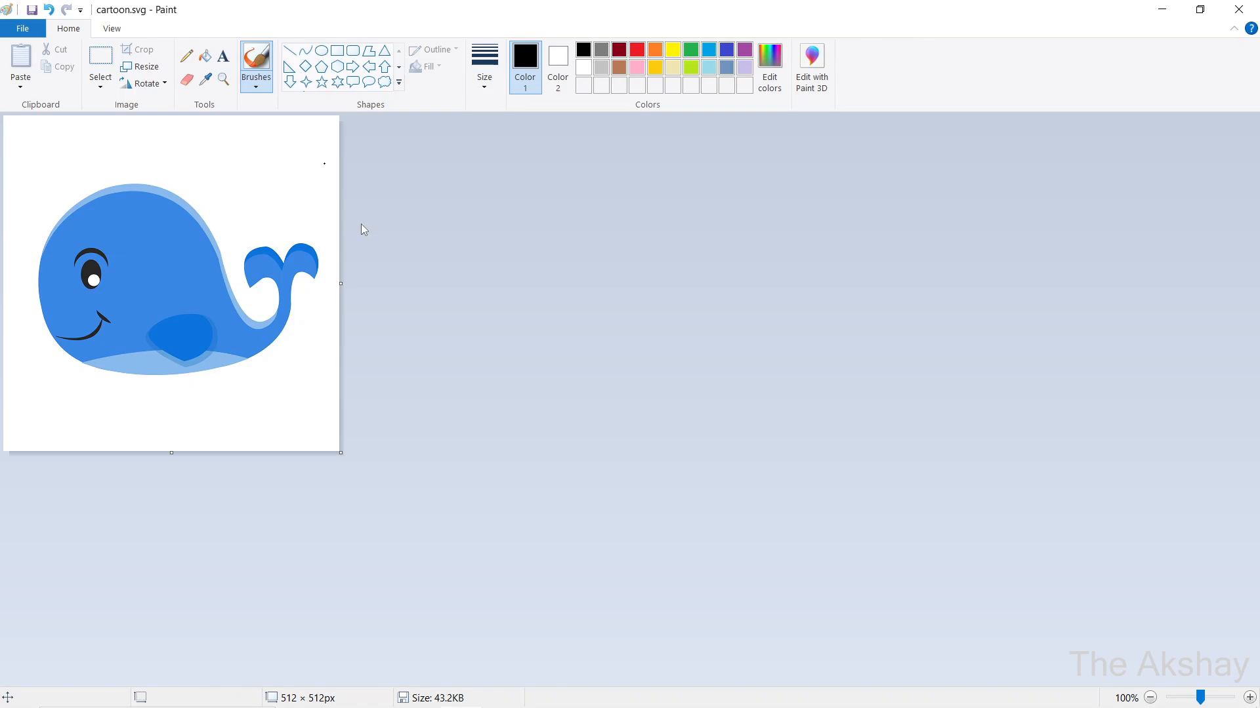
Step: Resize by pixels to 200 wide by 300 high with Maintain aspect ratio unchecked
click(144, 67)
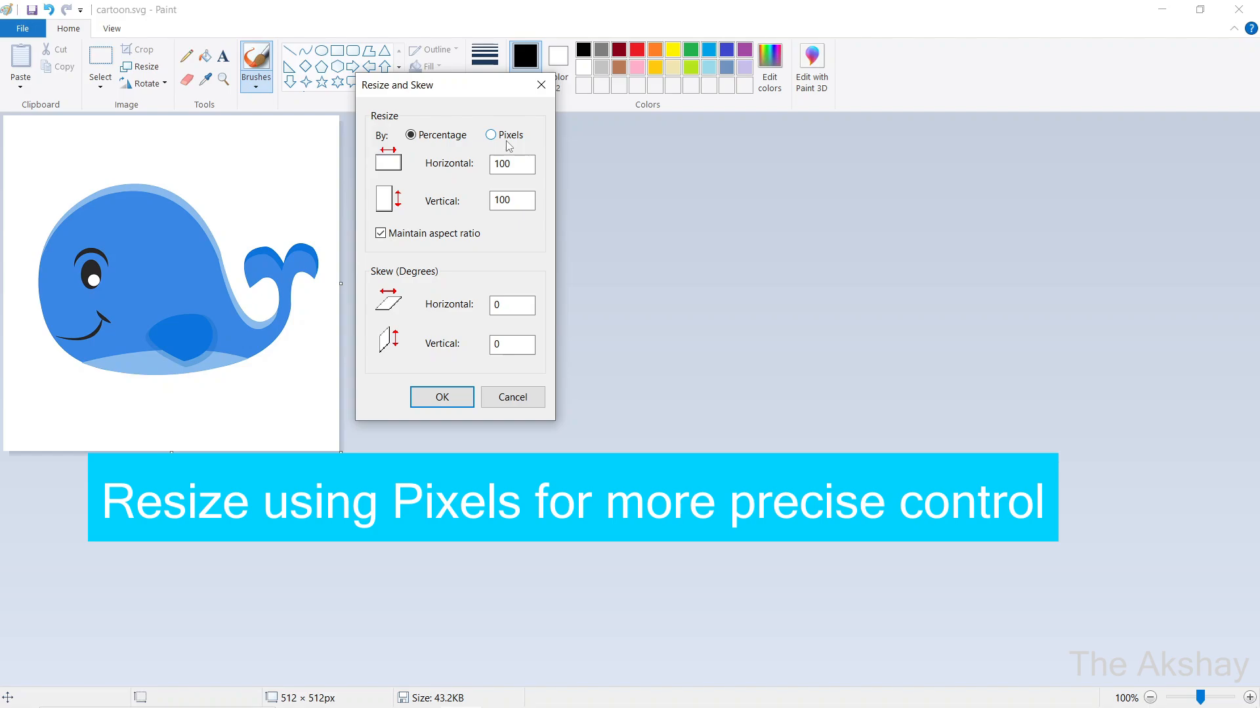
click(490, 134)
text(200)
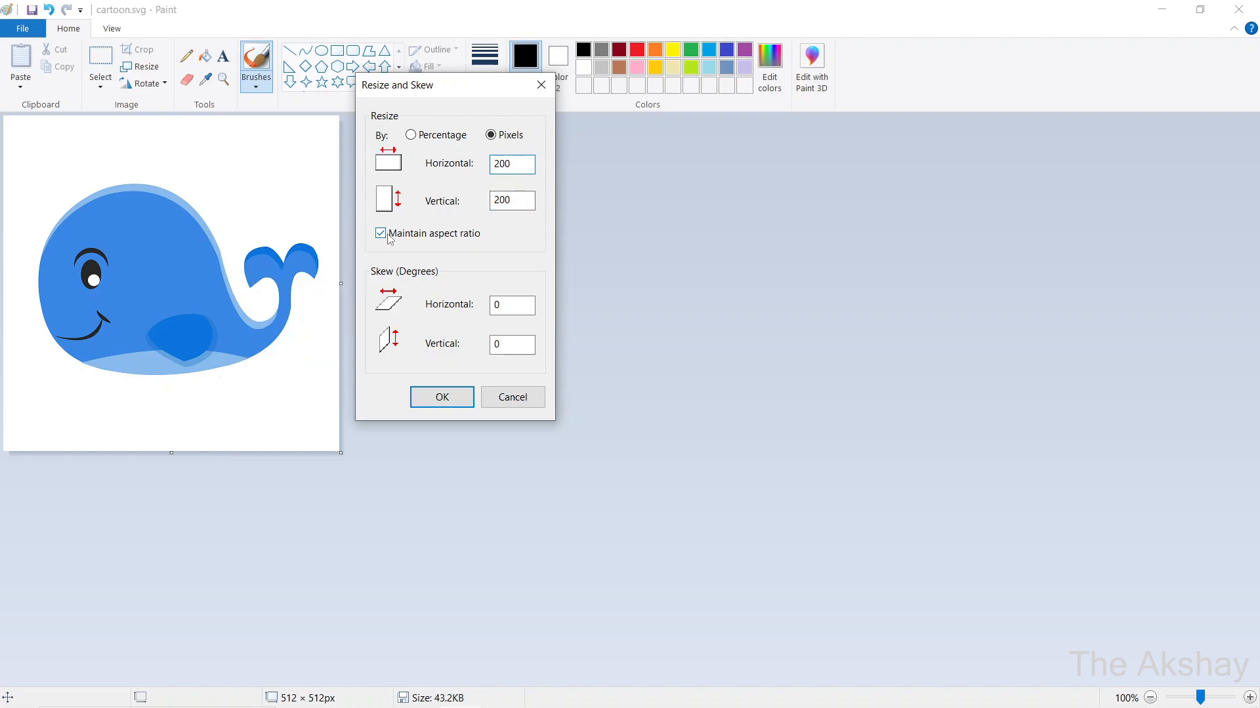
click(379, 233)
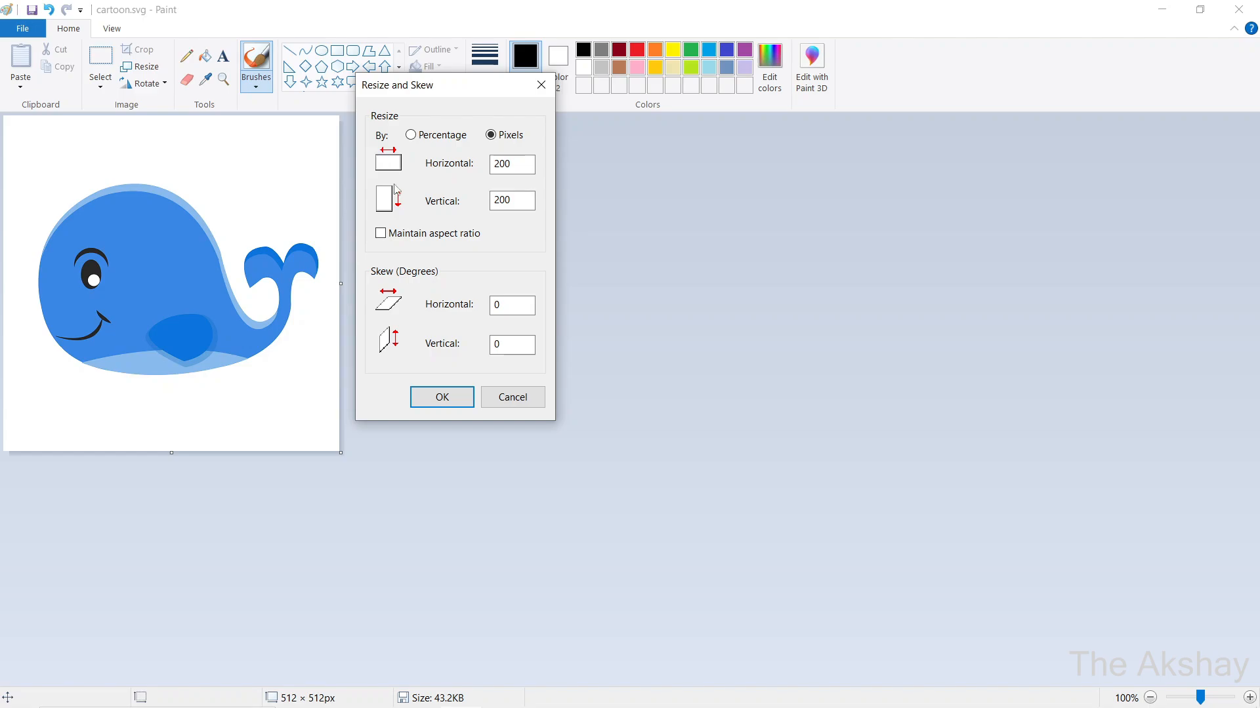
mouse_move(401, 169)
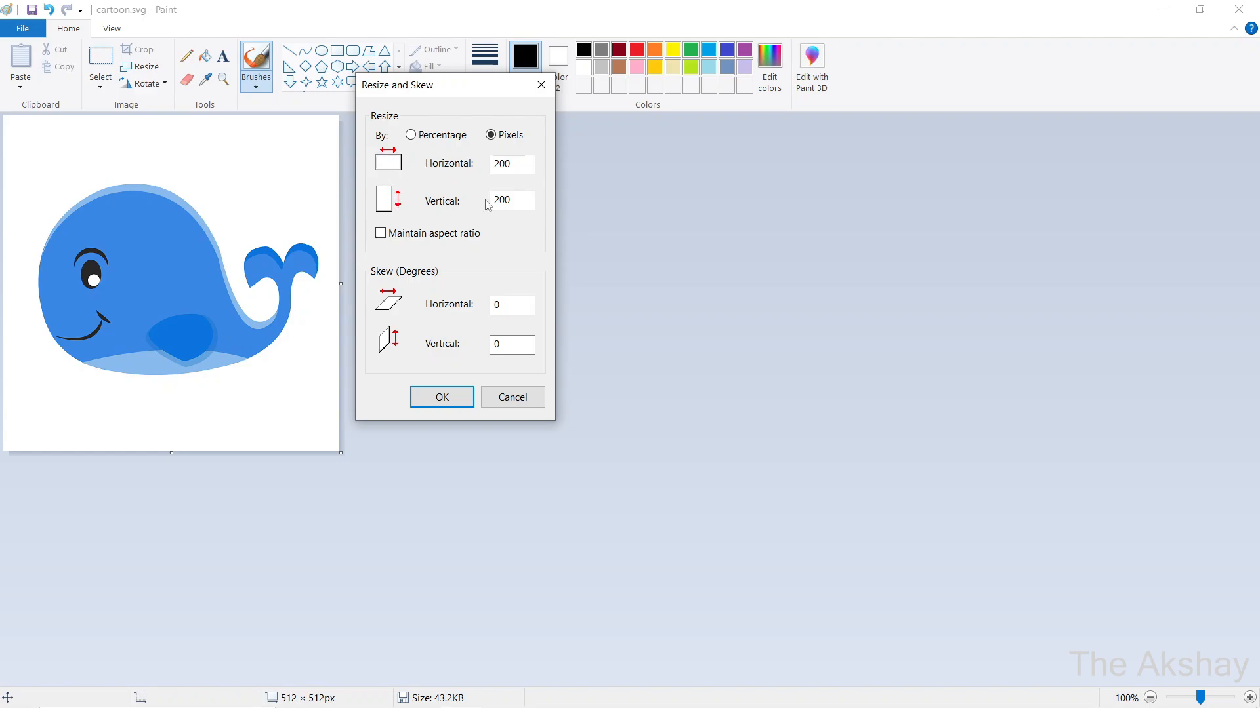
triple_click(512, 199)
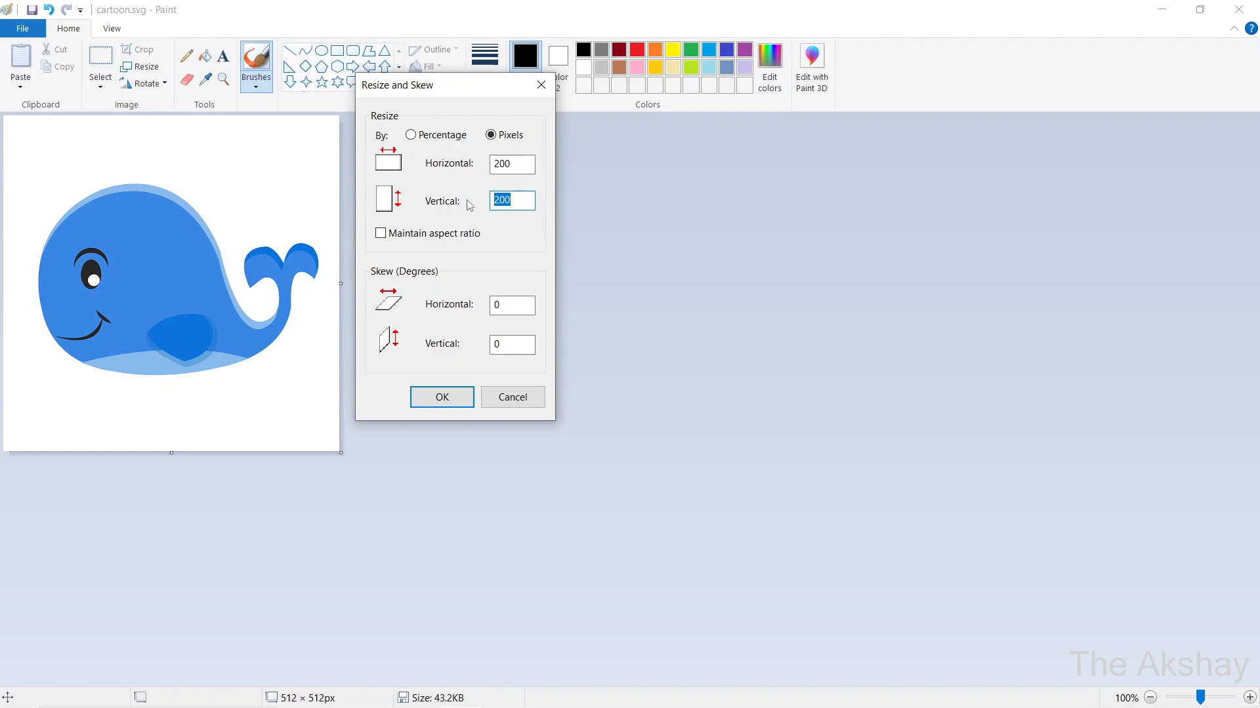
text(300)
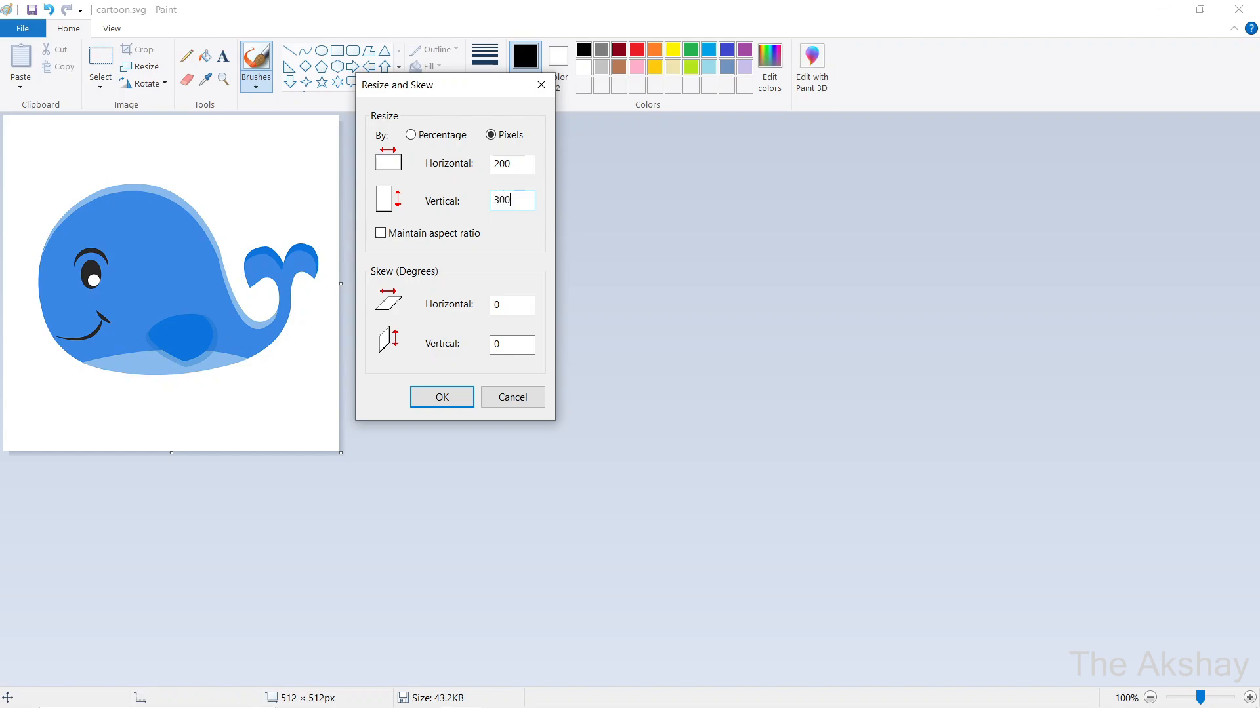
click(512, 164)
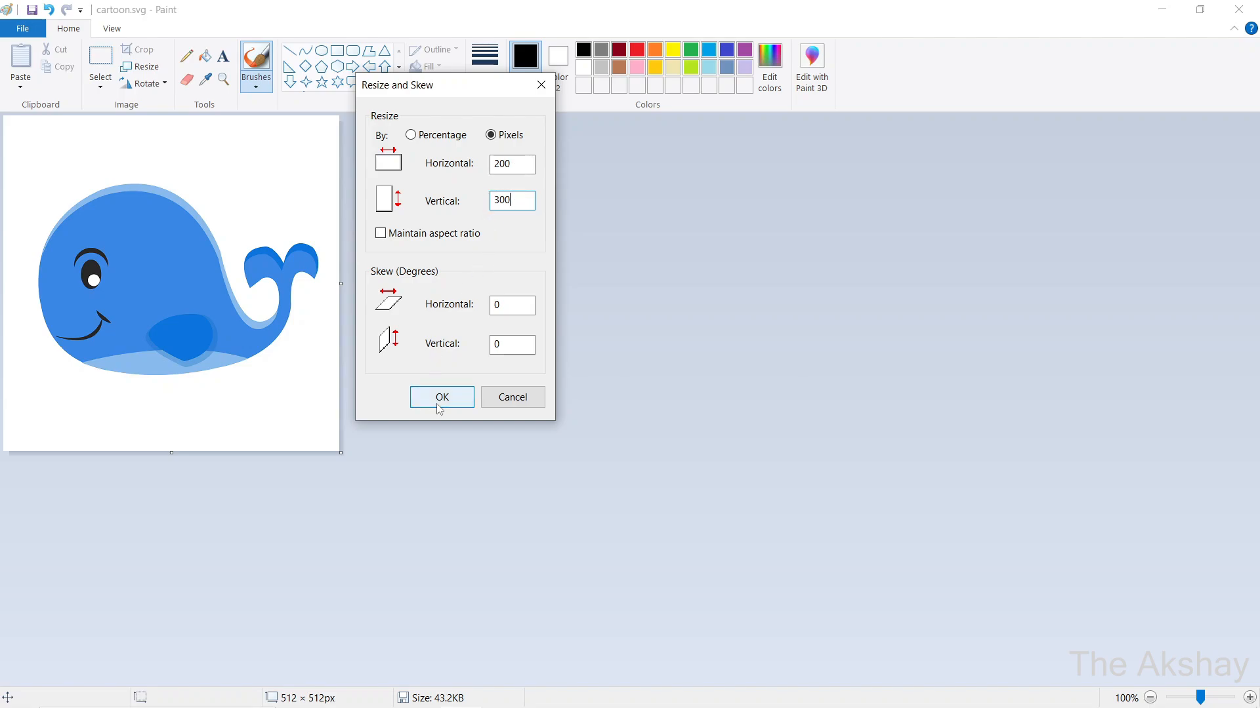
click(440, 396)
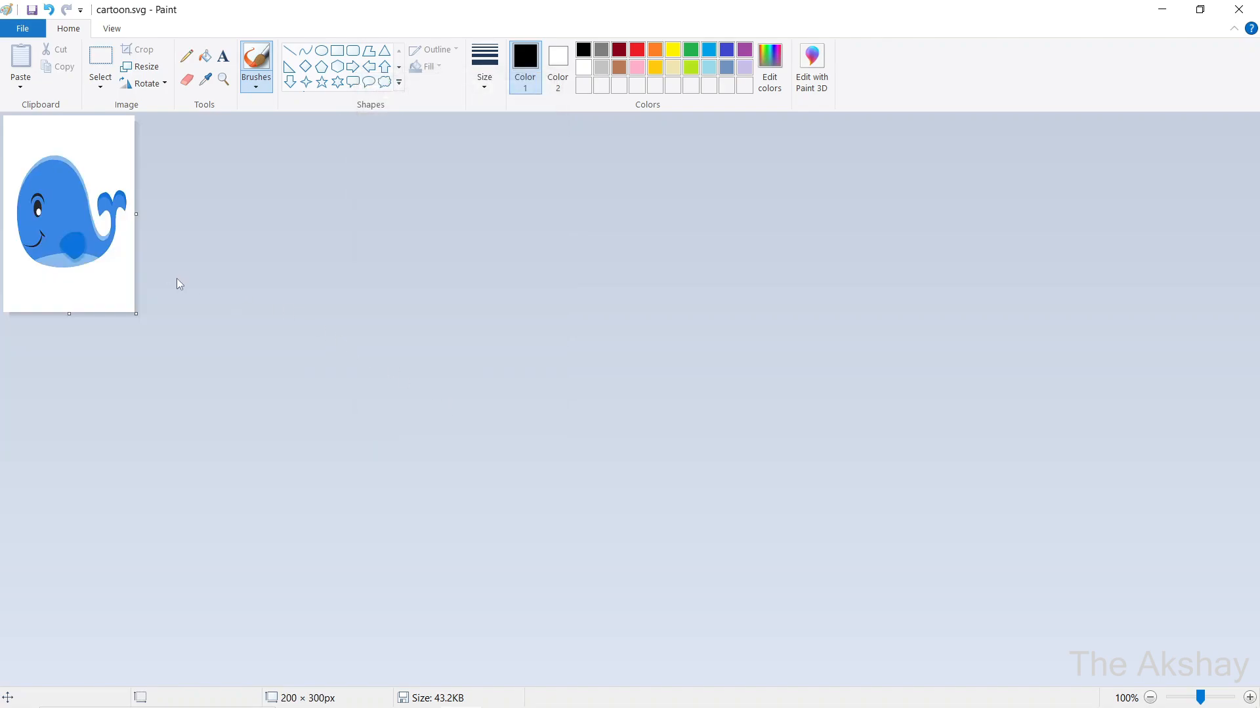
mouse_move(88, 175)
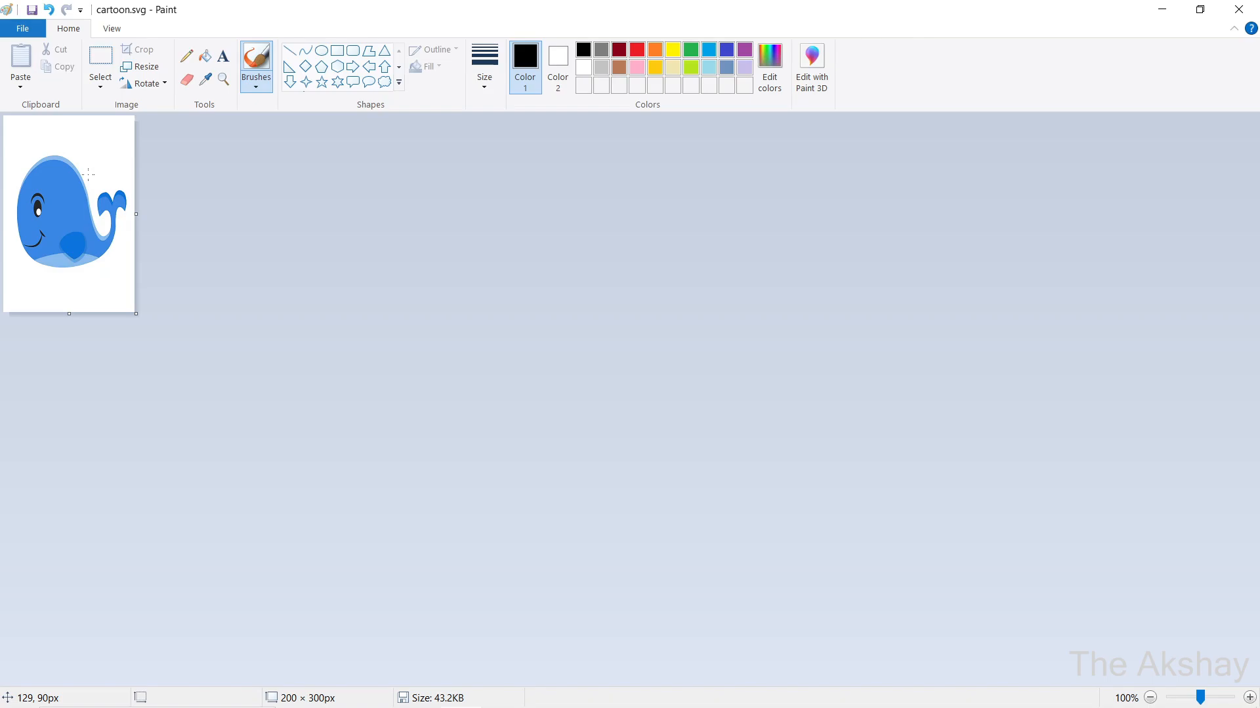
click(141, 67)
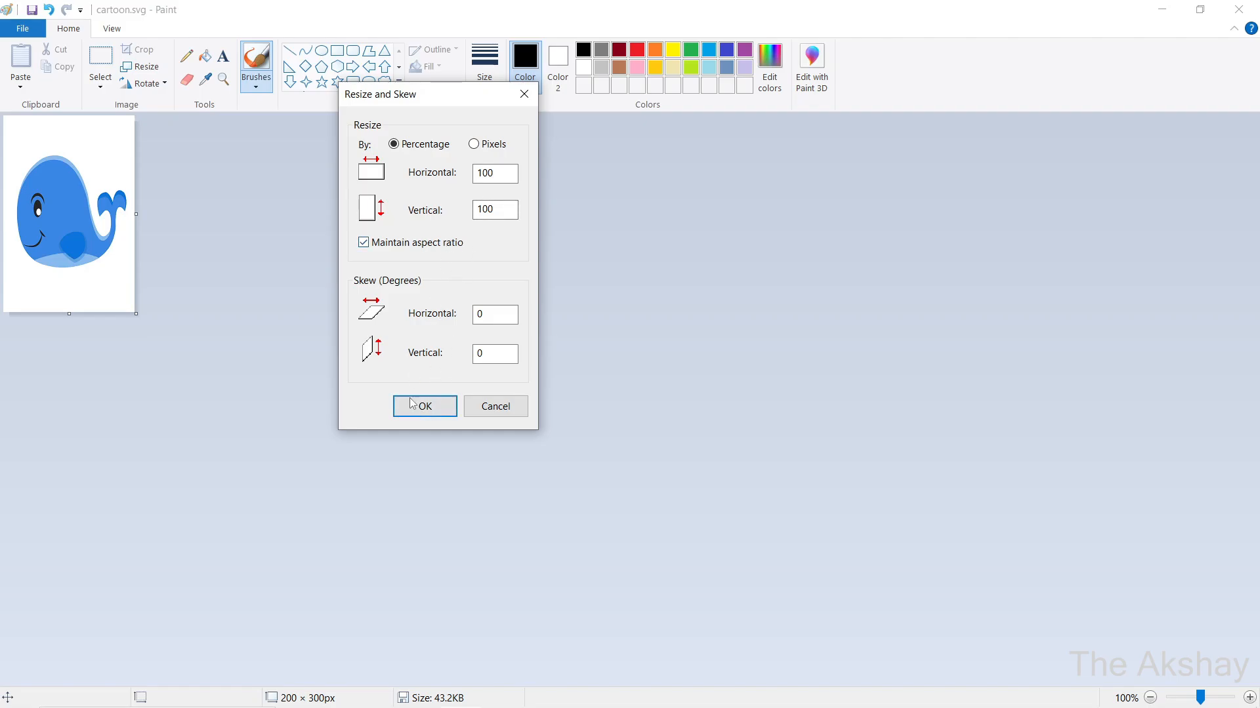
click(22, 28)
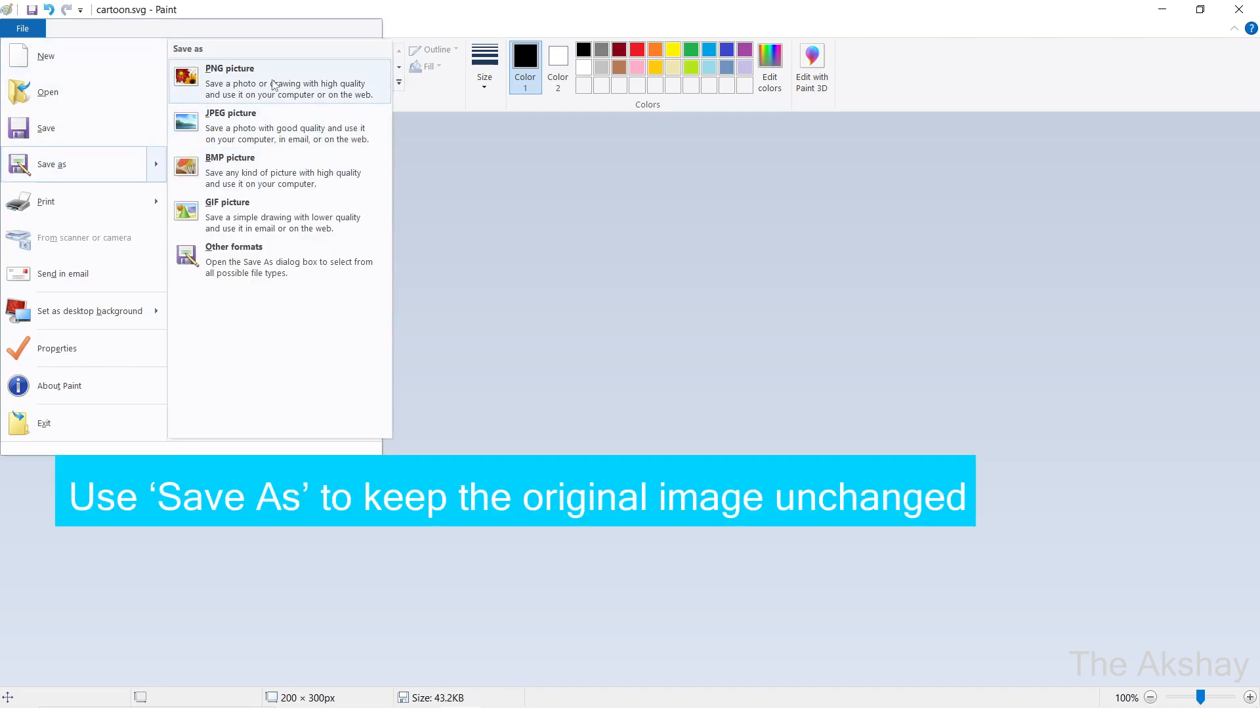
mouse_move(273, 126)
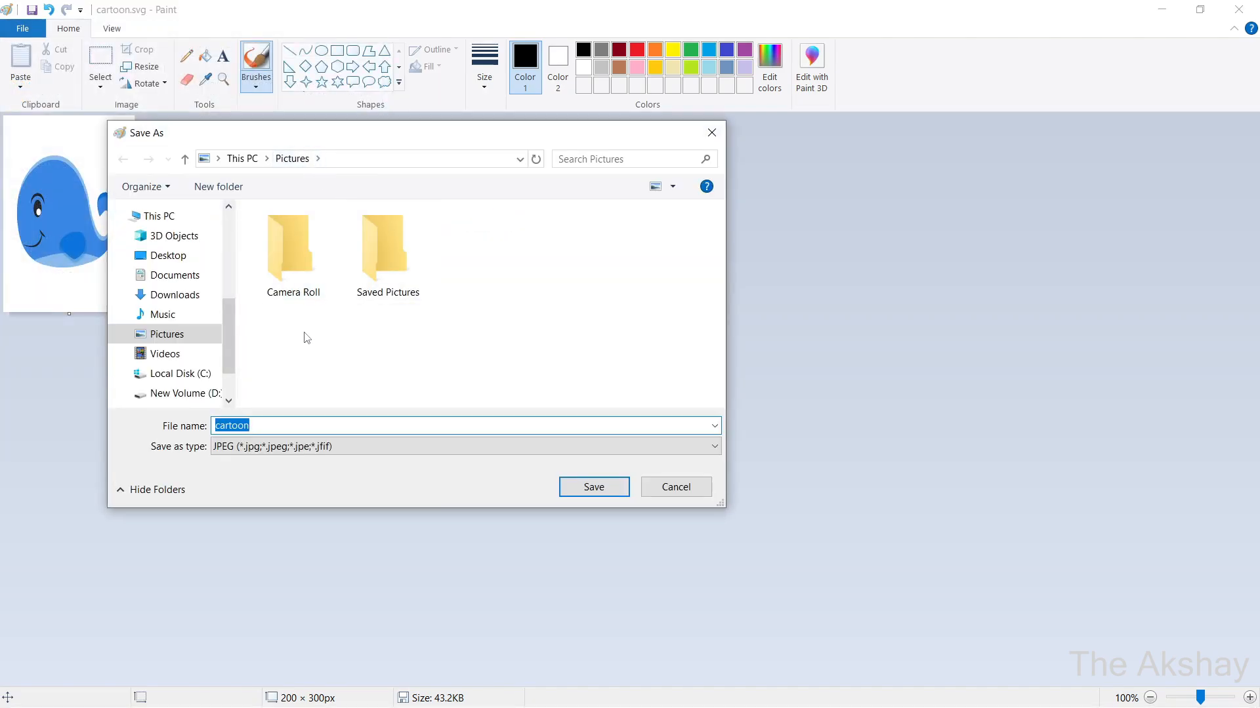
mouse_move(298, 382)
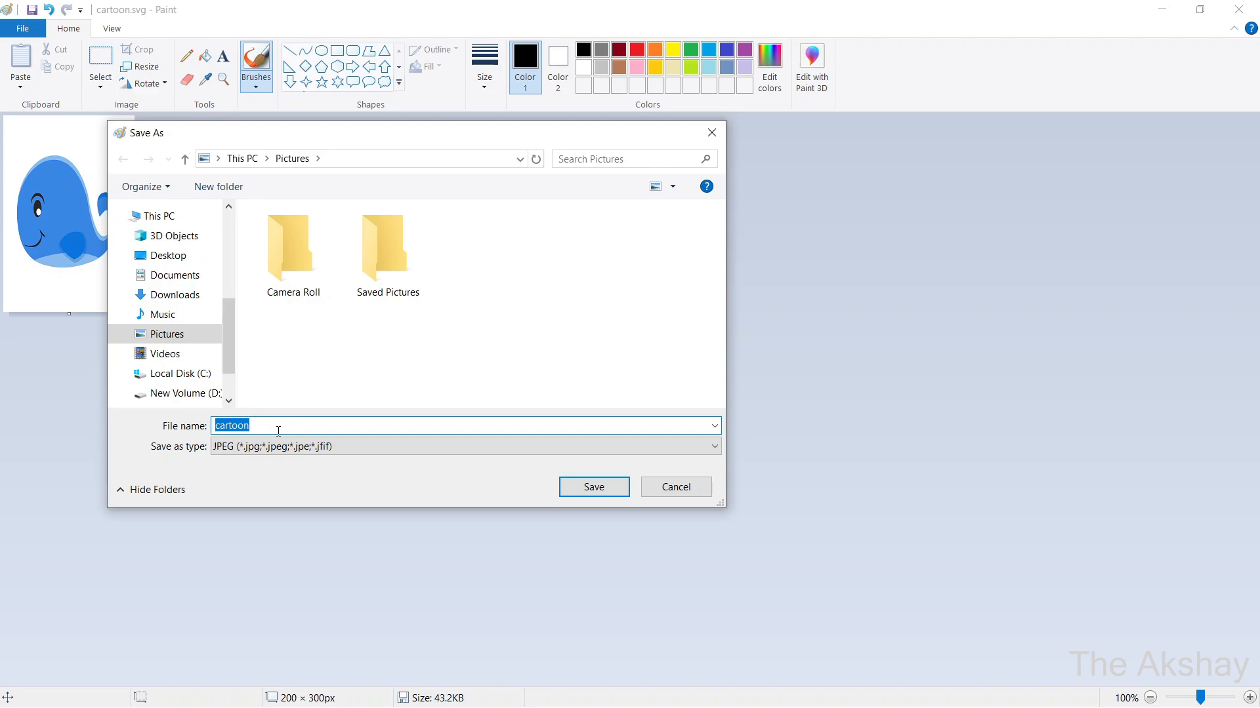
Step: Save the whale as a JPEG picture named abc in Pictures
text(abc)
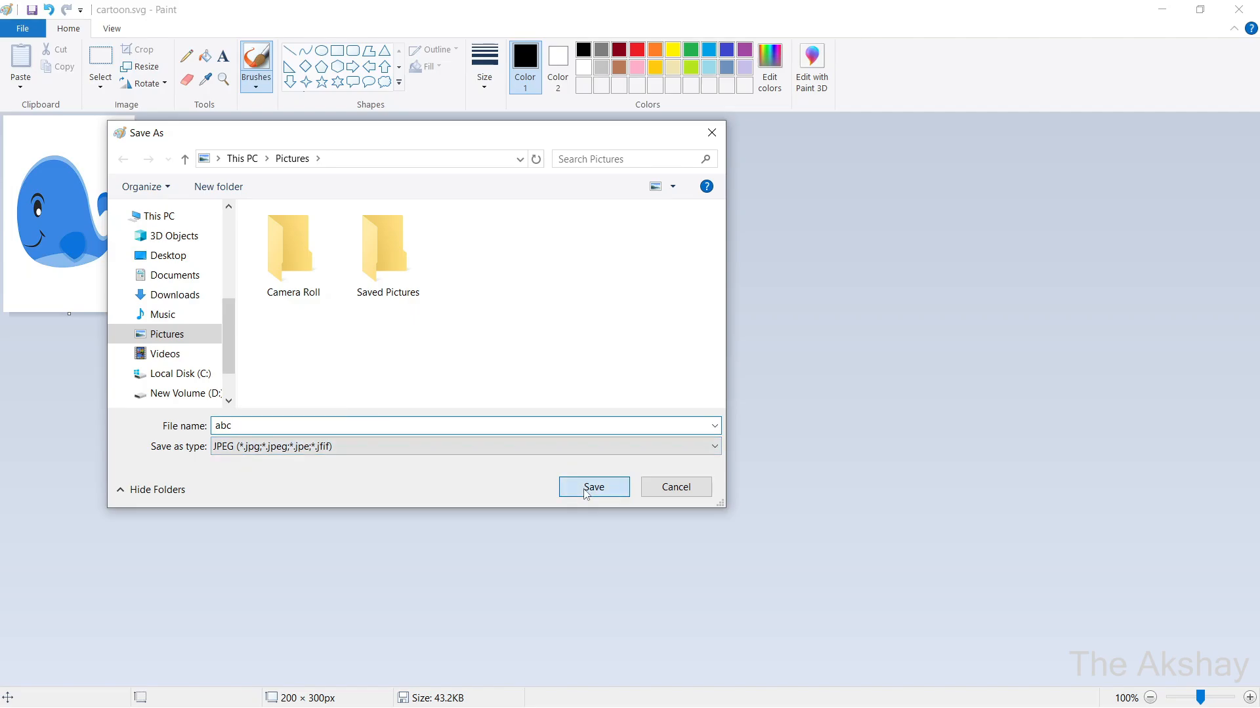
click(593, 488)
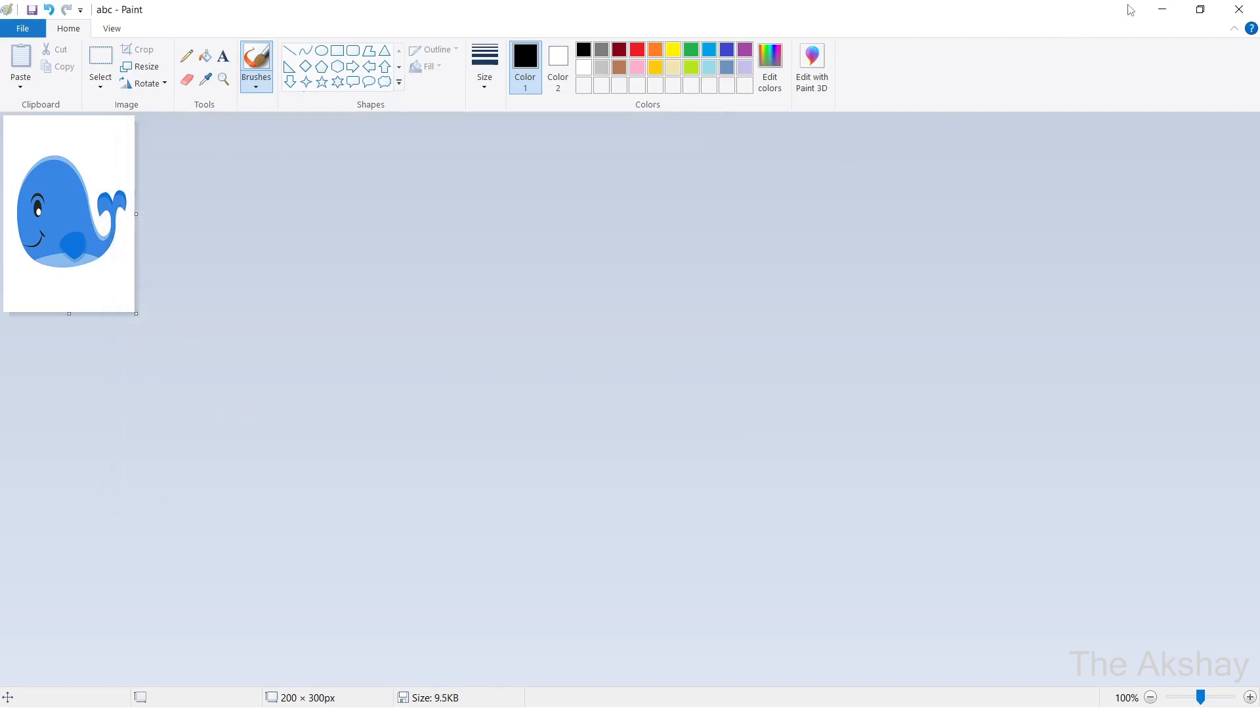